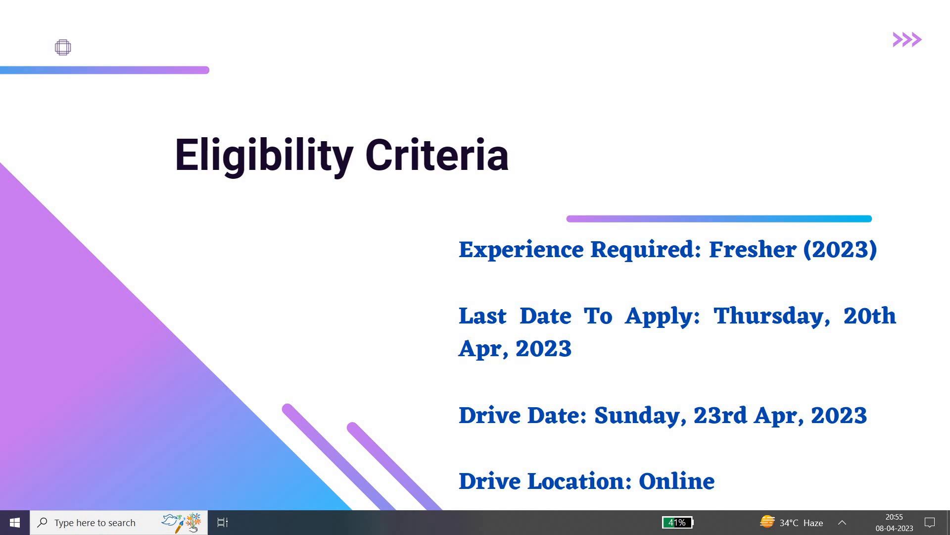
# Step: Advance the slideshow to the Job Responsibilities slide listing five testing duties
pyautogui.press('Right')
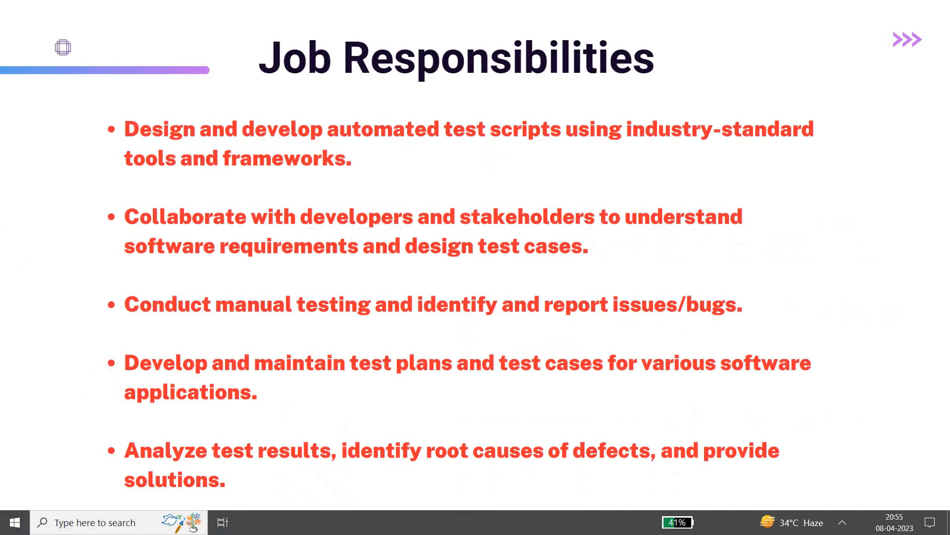